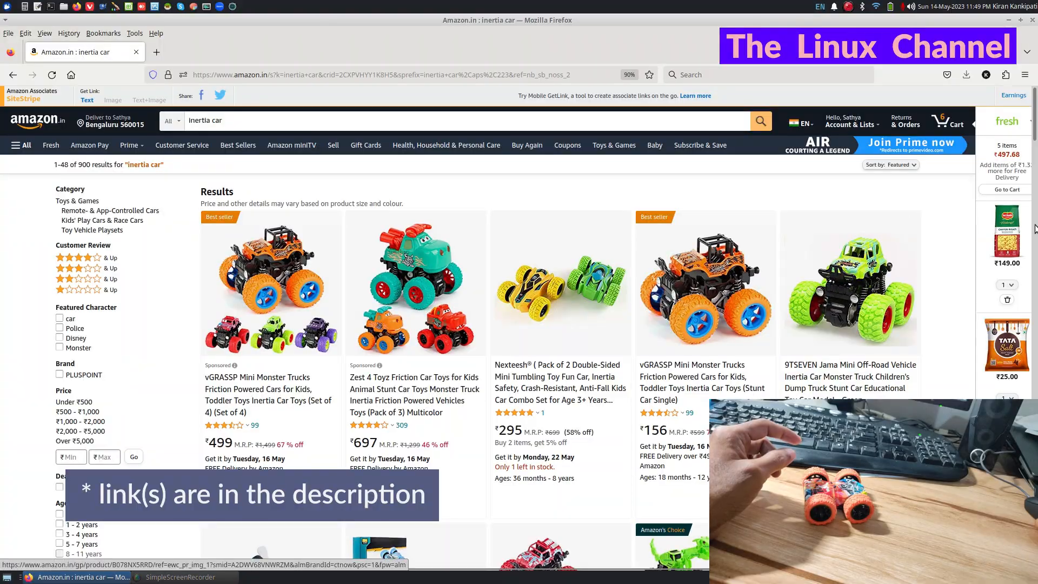
scroll("down", 3)
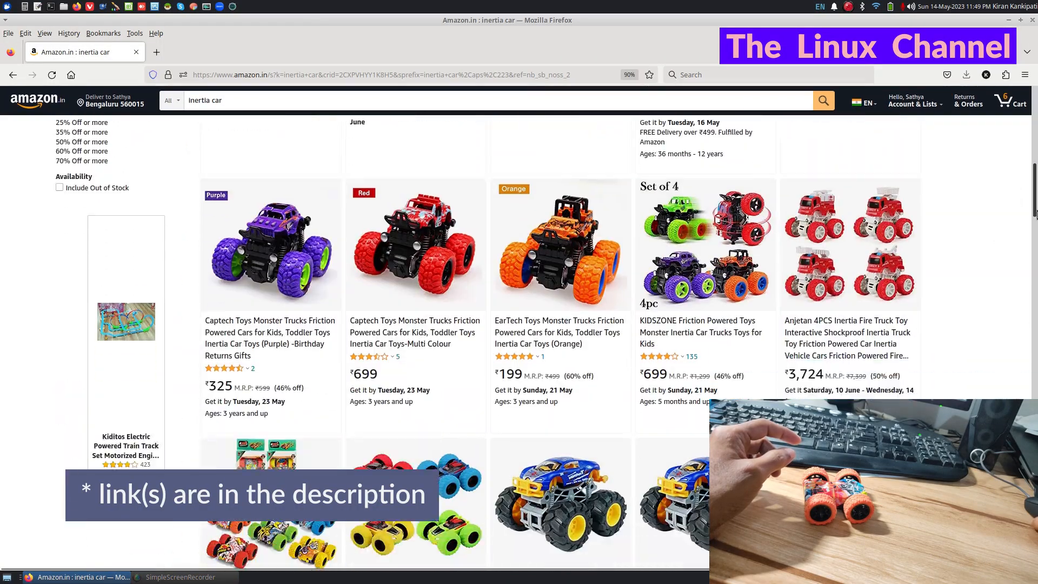
scroll("up", 3)
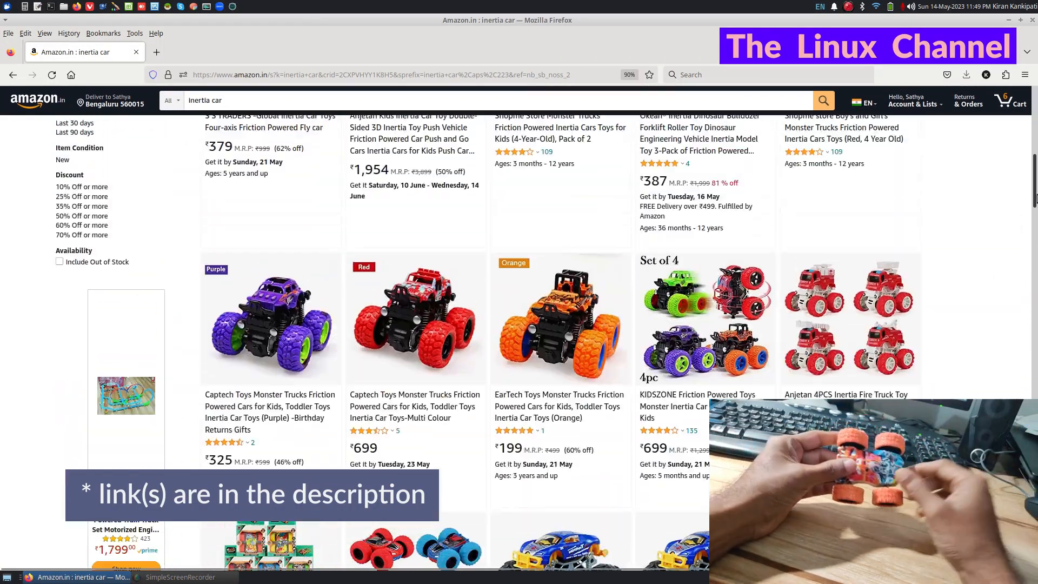